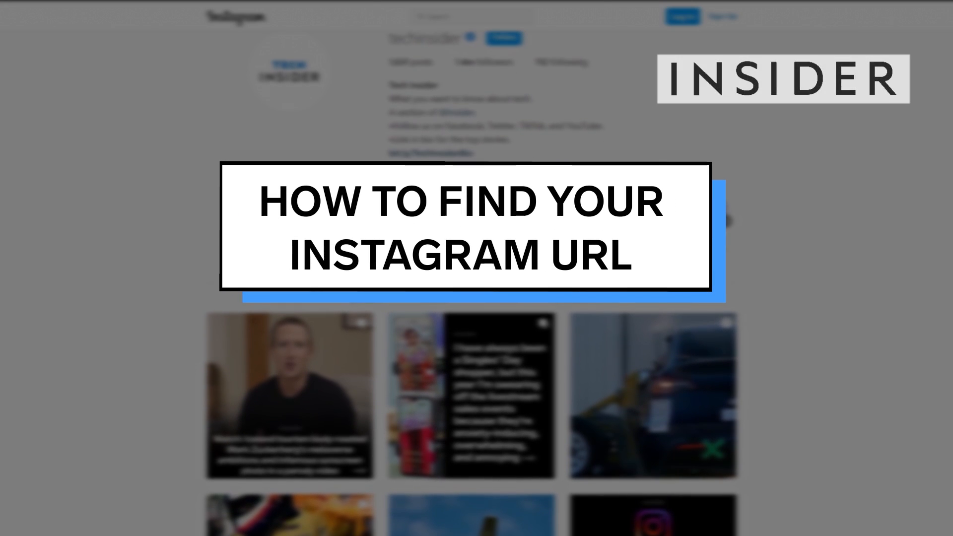
Go from the home feed to your own profile via your username in the sidebar
scroll(down, 3)
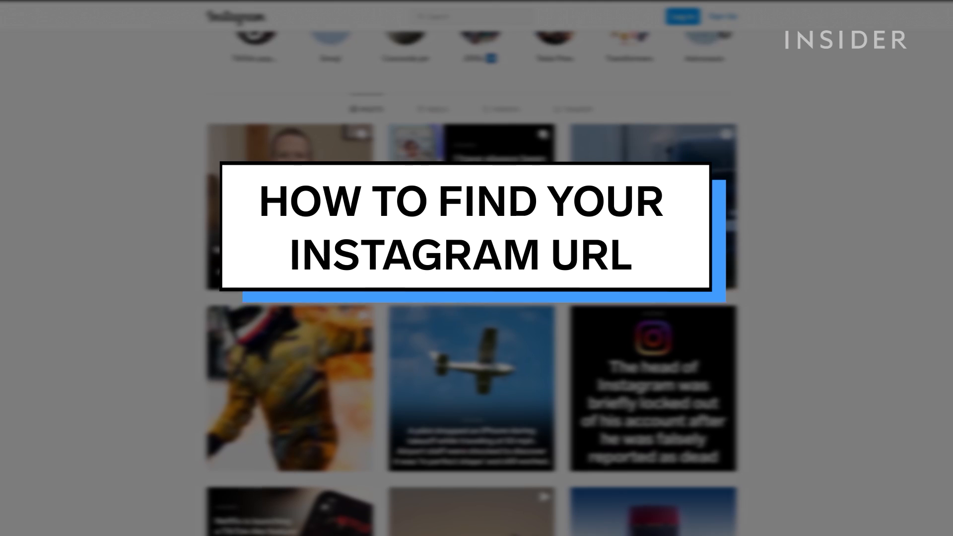
scroll(down, 3)
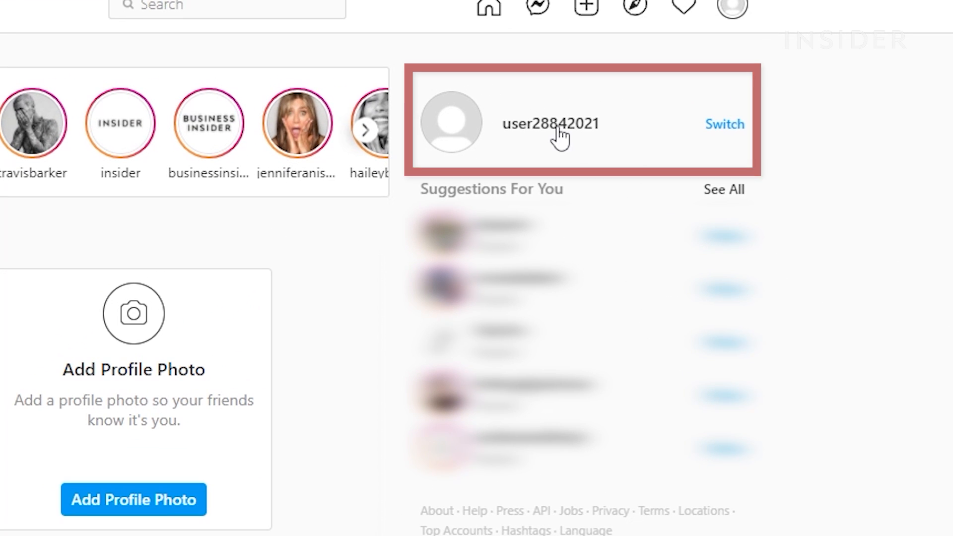
click(551, 123)
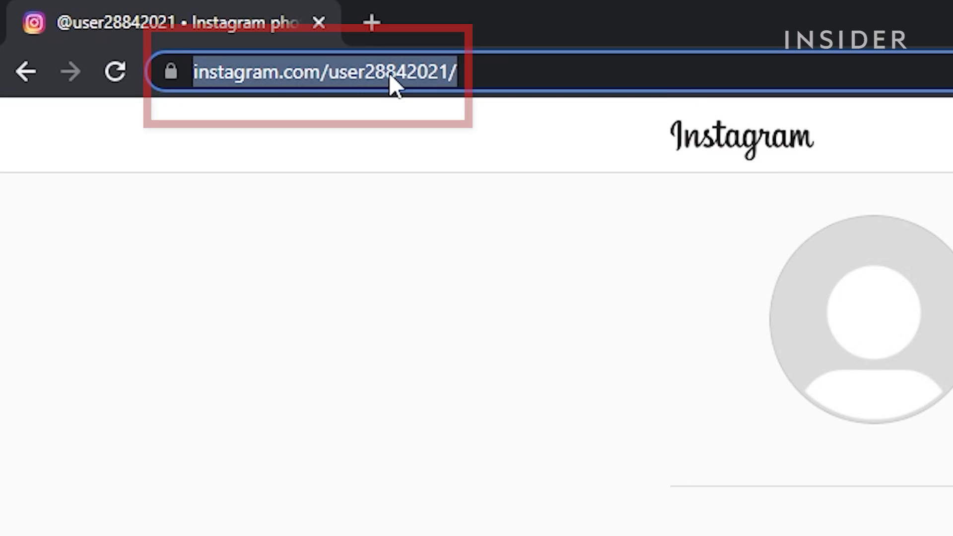
Bring up the address-bar menu to copy the profile URL ending in the username
right_click(392, 81)
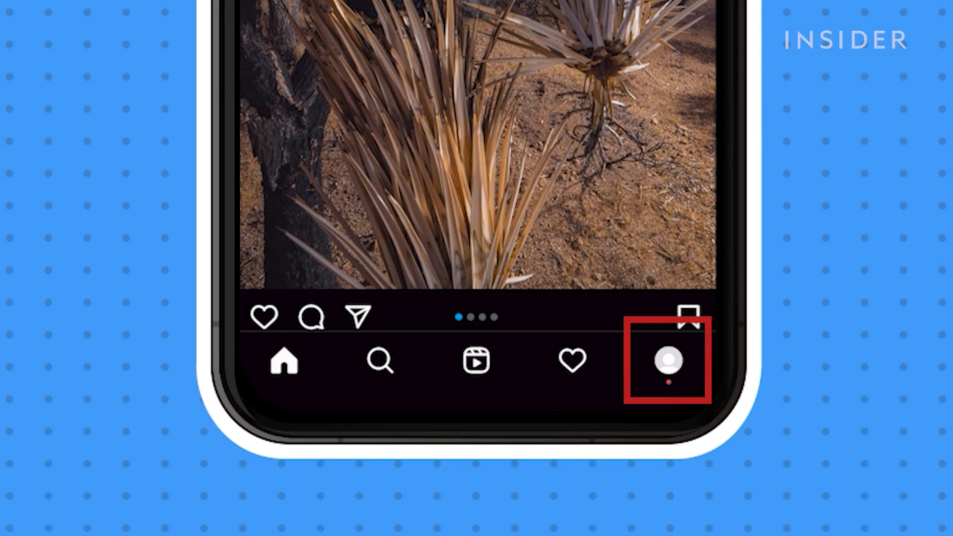
Open your own profile in the mobile app from the bottom navigation bar
click(668, 361)
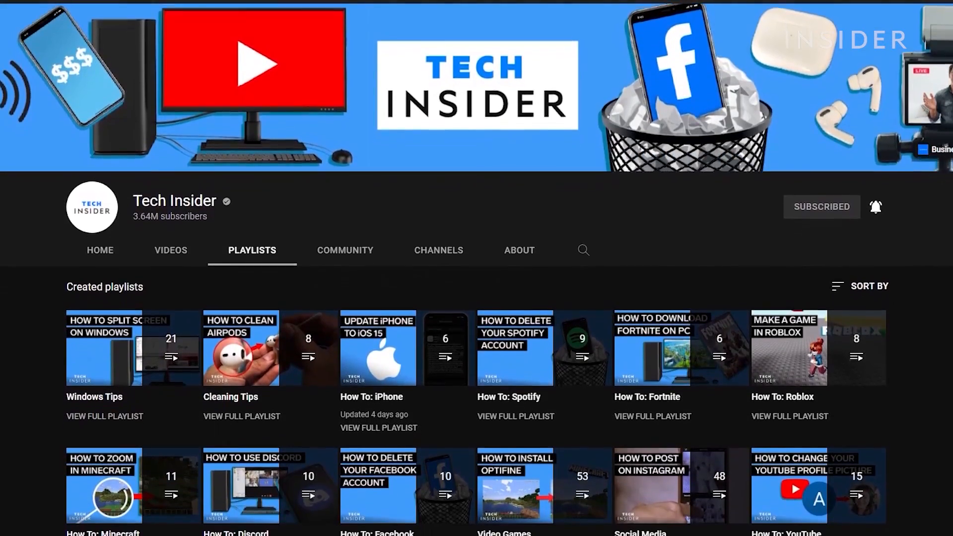
scroll(down, 3)
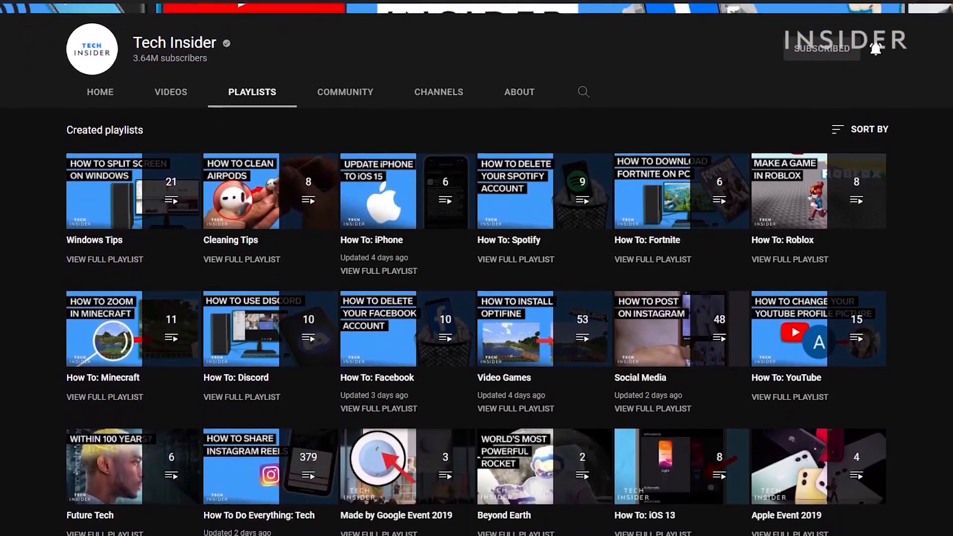